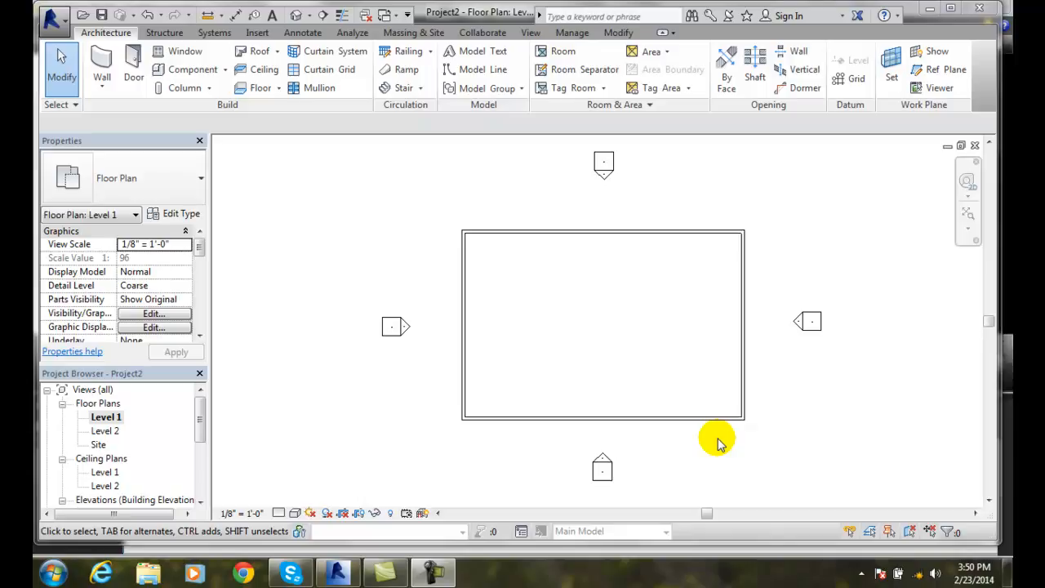
mouse_move(699, 433)
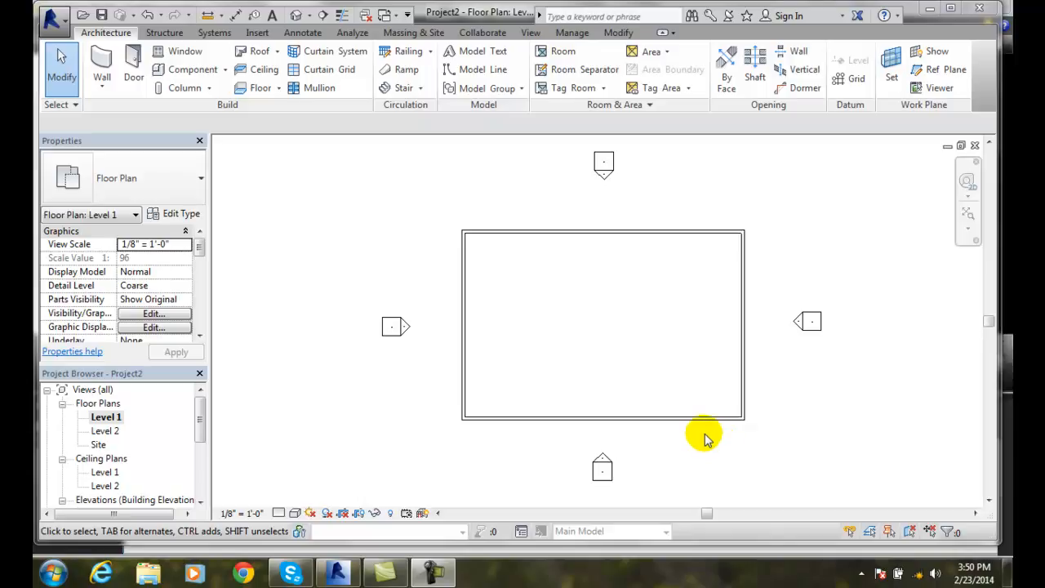
mouse_move(366, 118)
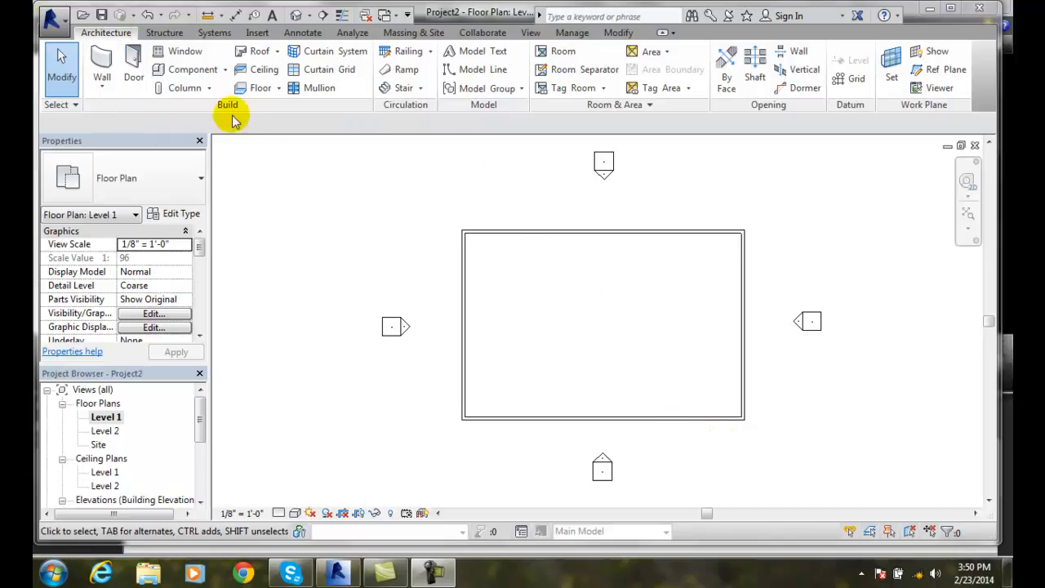
Step: Expand the Roof dropdown on the Architecture ribbon to reveal Roof by Extrusion
left_click(262, 50)
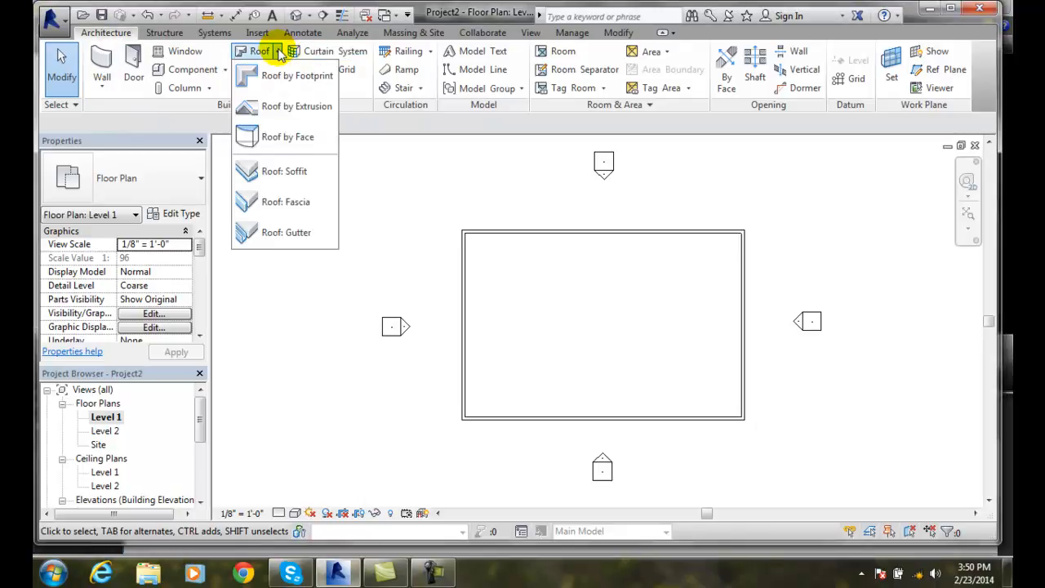
mouse_move(281, 107)
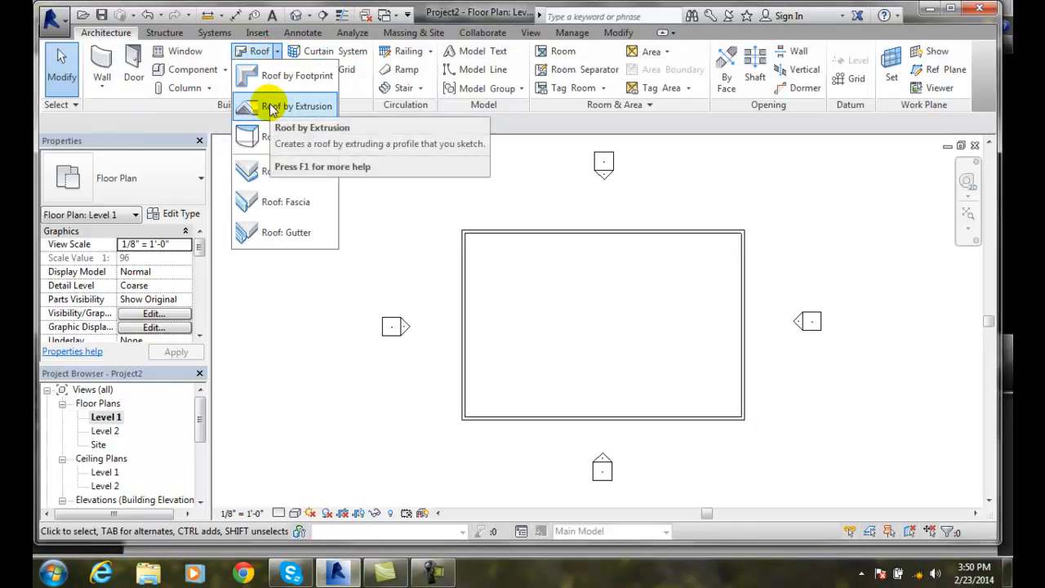
Step: Begin Roof by Extrusion and pick the building's wall face as the sketch work plane
left_click(293, 107)
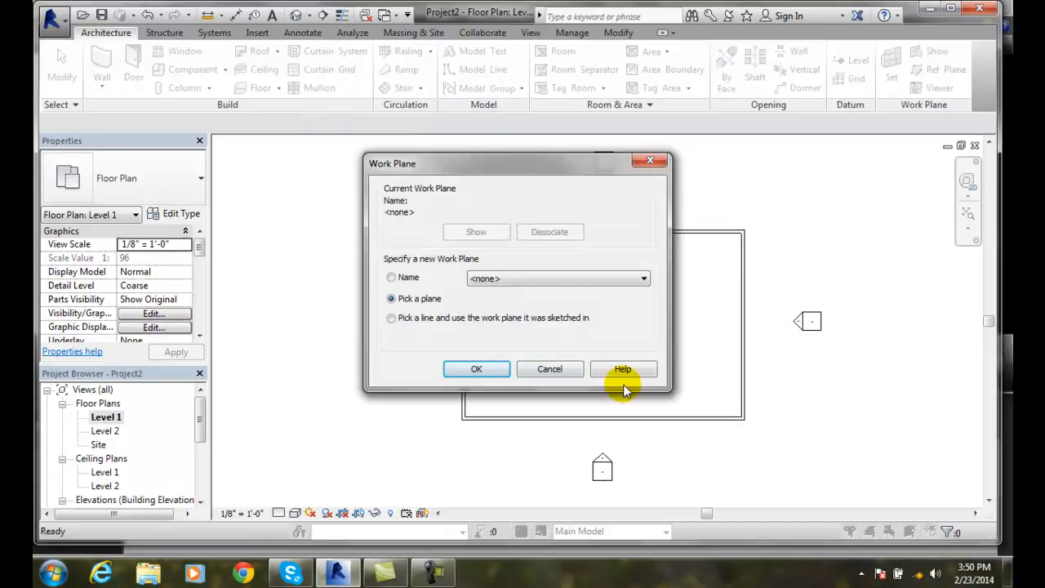
mouse_move(624, 390)
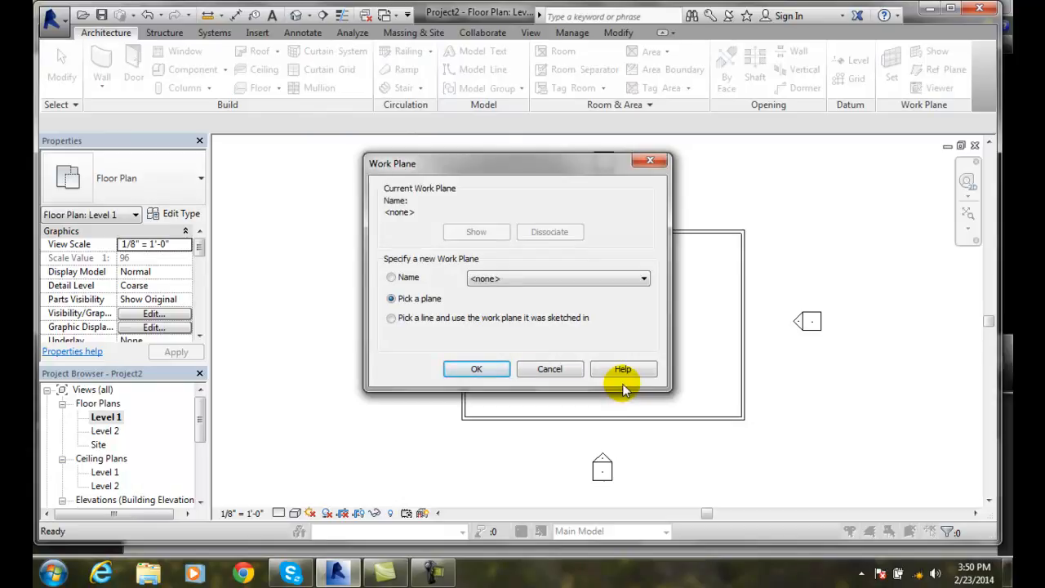
mouse_move(422, 287)
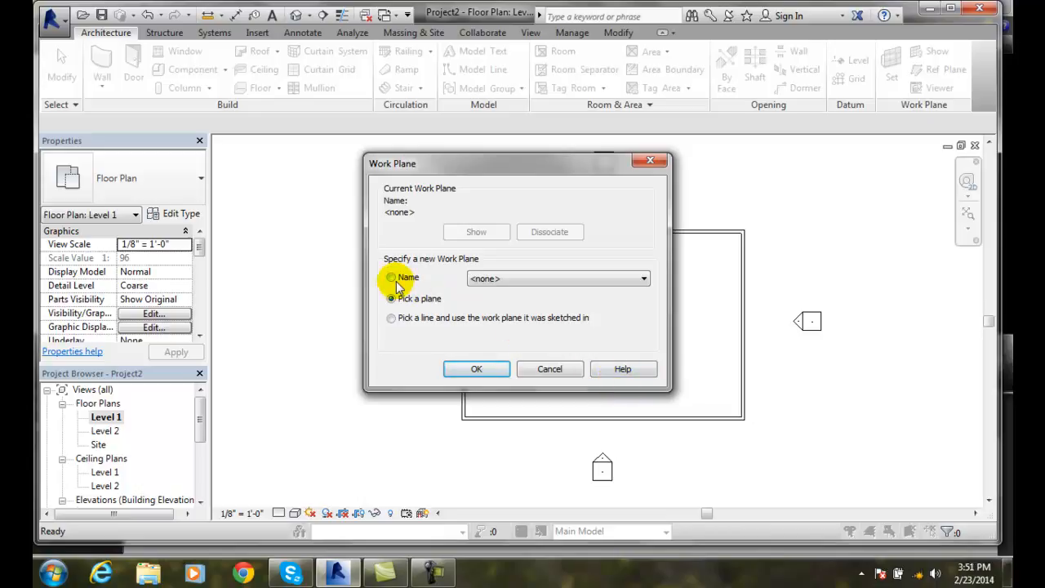
left_click(392, 297)
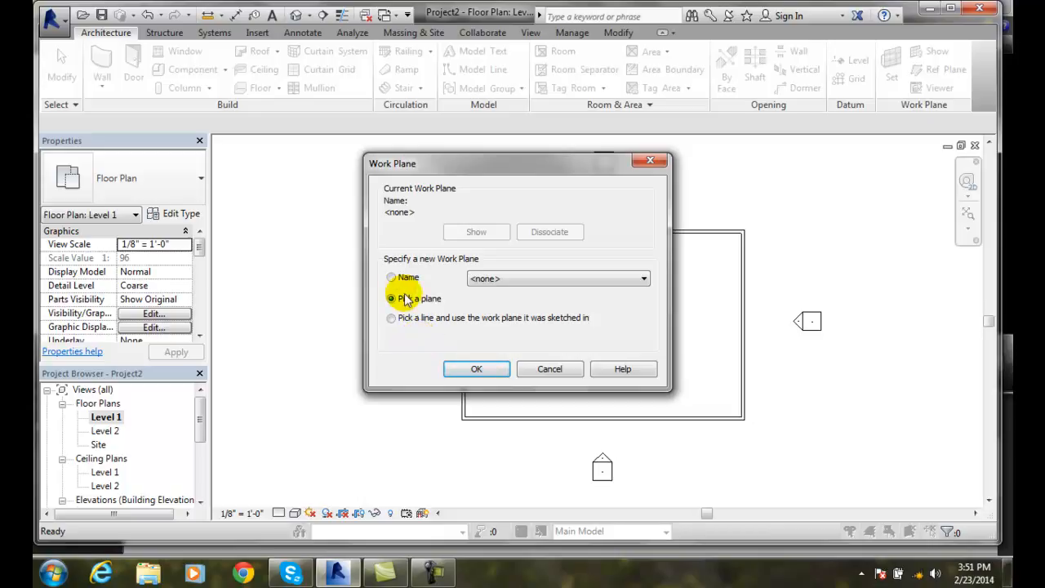
left_click(644, 278)
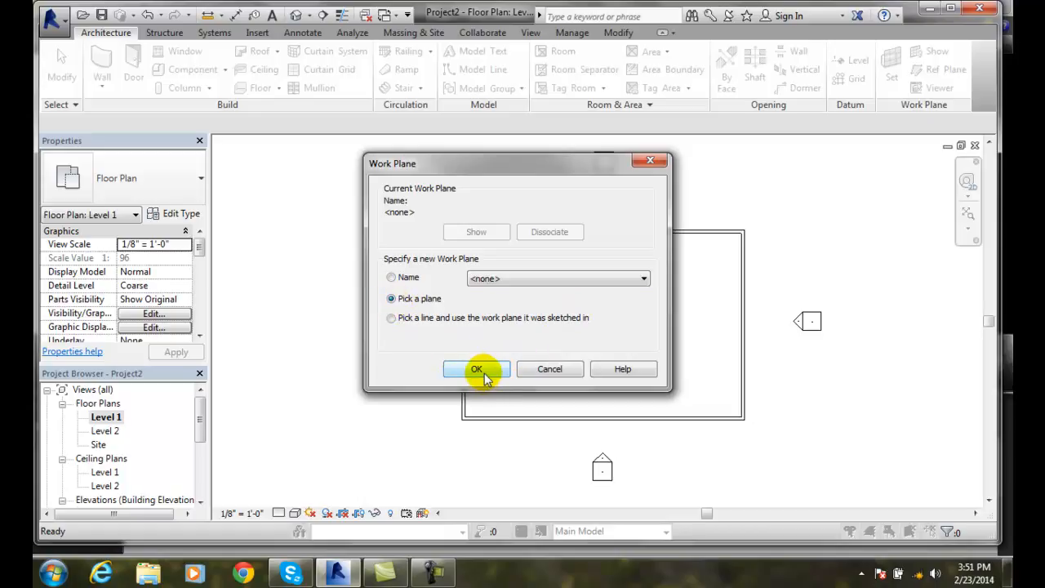
left_click(477, 369)
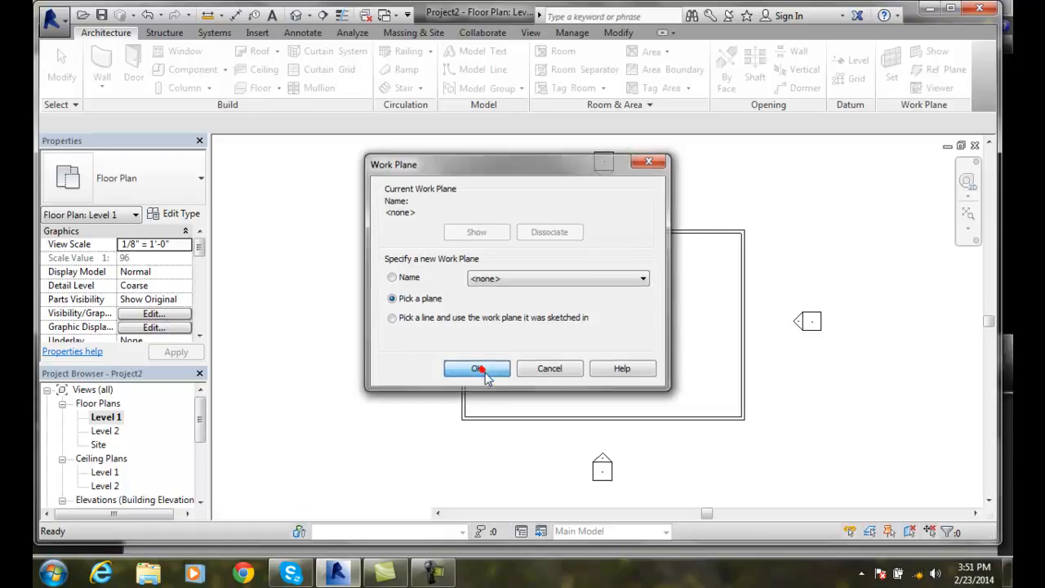
left_click(477, 370)
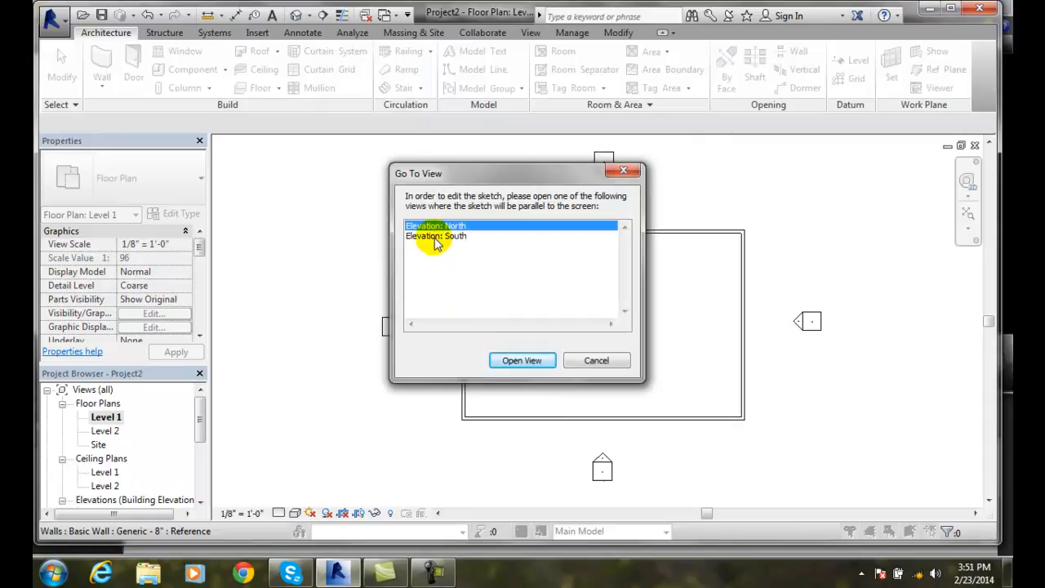
Step: Sketch in Elevation: South with the roof referenced to Level 2 at 0' 0" offset
left_click(435, 236)
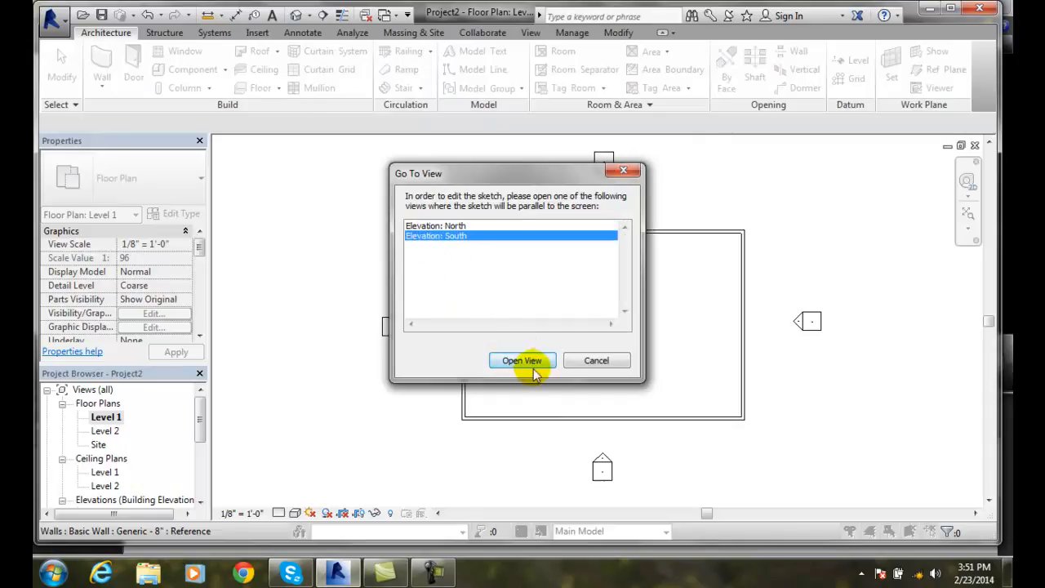
left_click(522, 361)
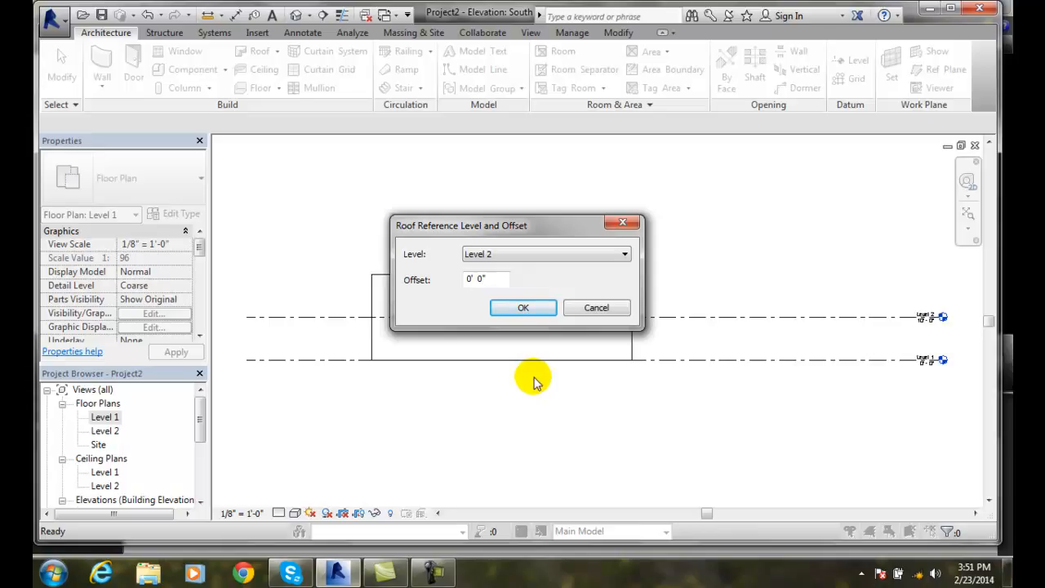
left_click(484, 279)
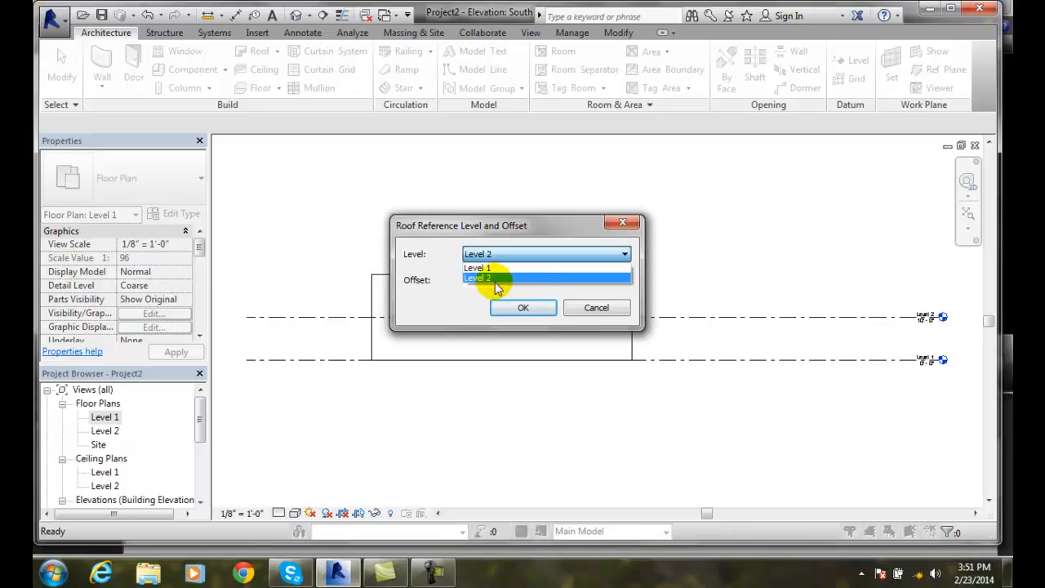
left_click(498, 278)
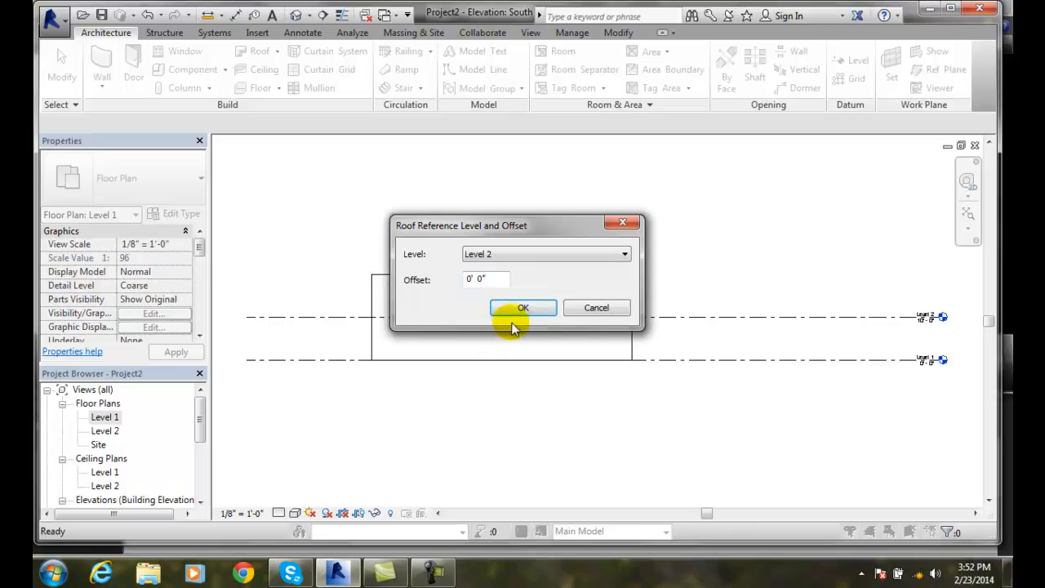
left_click(523, 307)
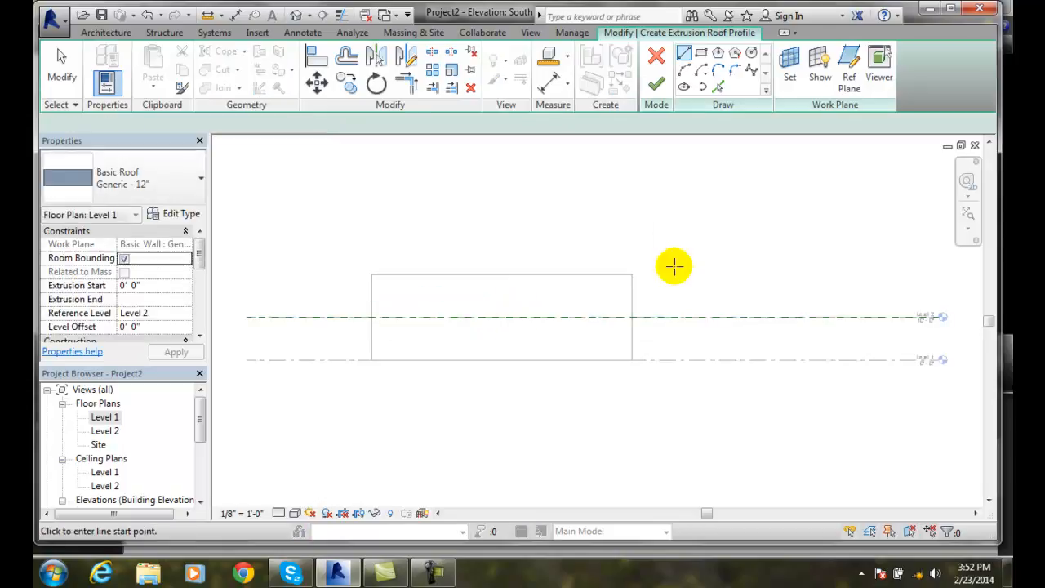
Step: Draw sloped profile lines from the eaves up to a central ridge peak
left_click(685, 53)
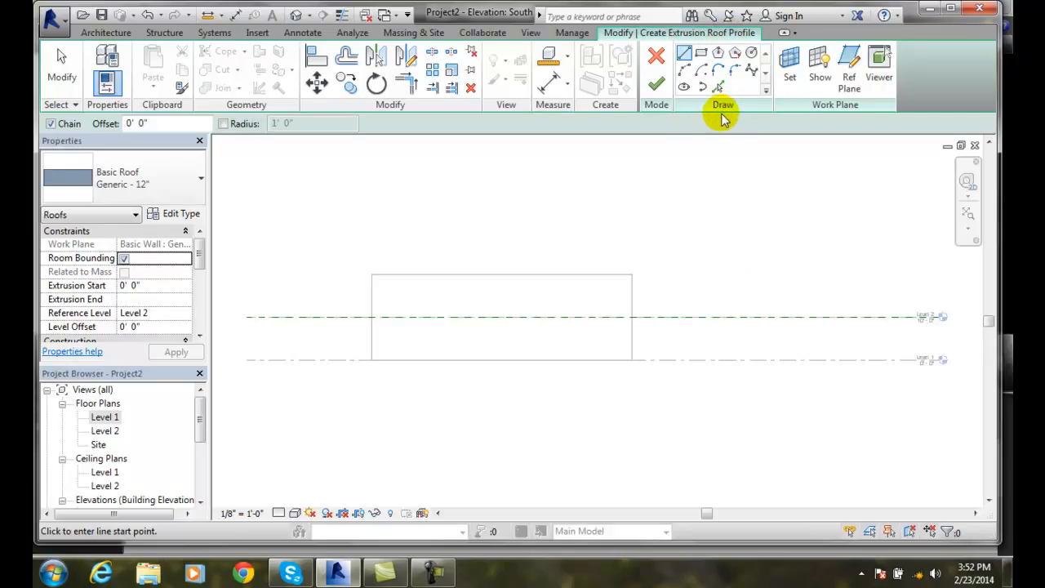
mouse_move(686, 56)
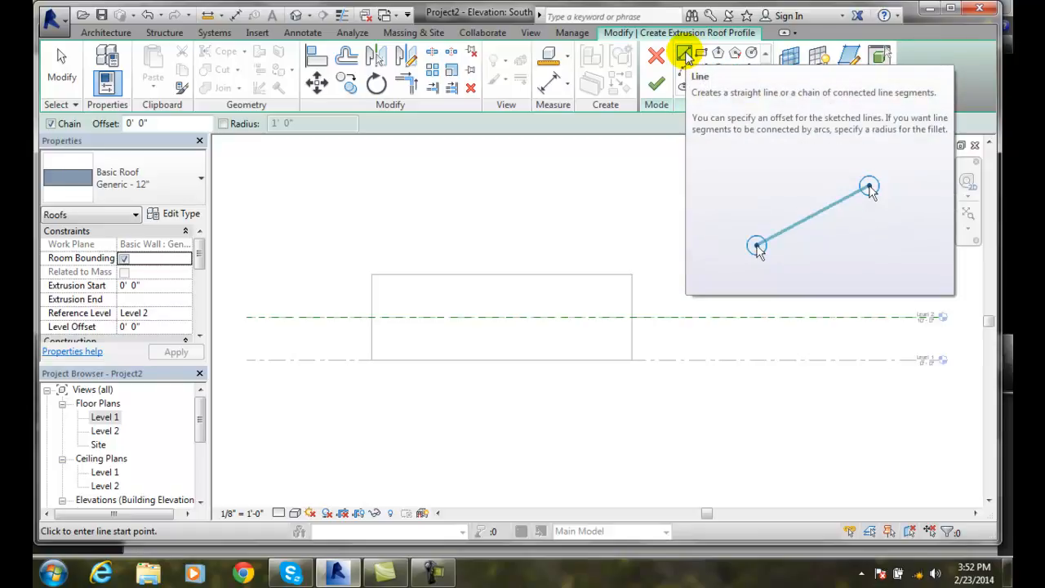
mouse_move(395, 255)
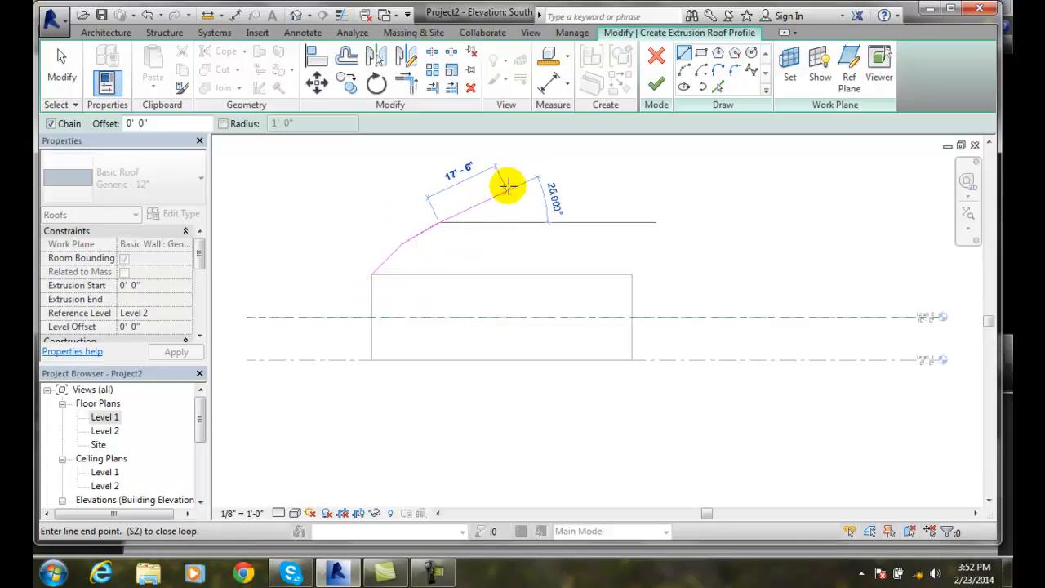
mouse_move(513, 167)
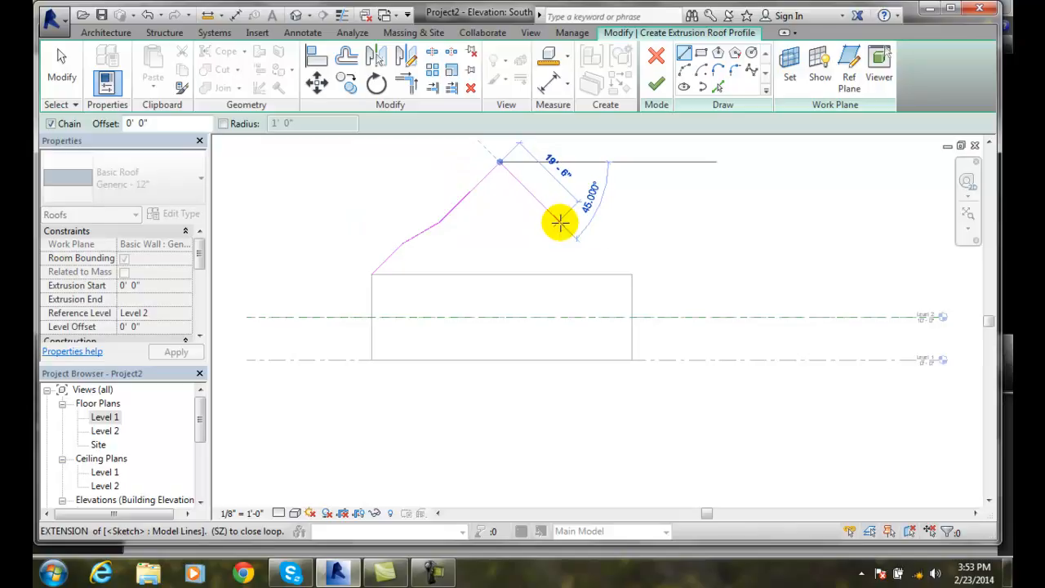
left_click(559, 223)
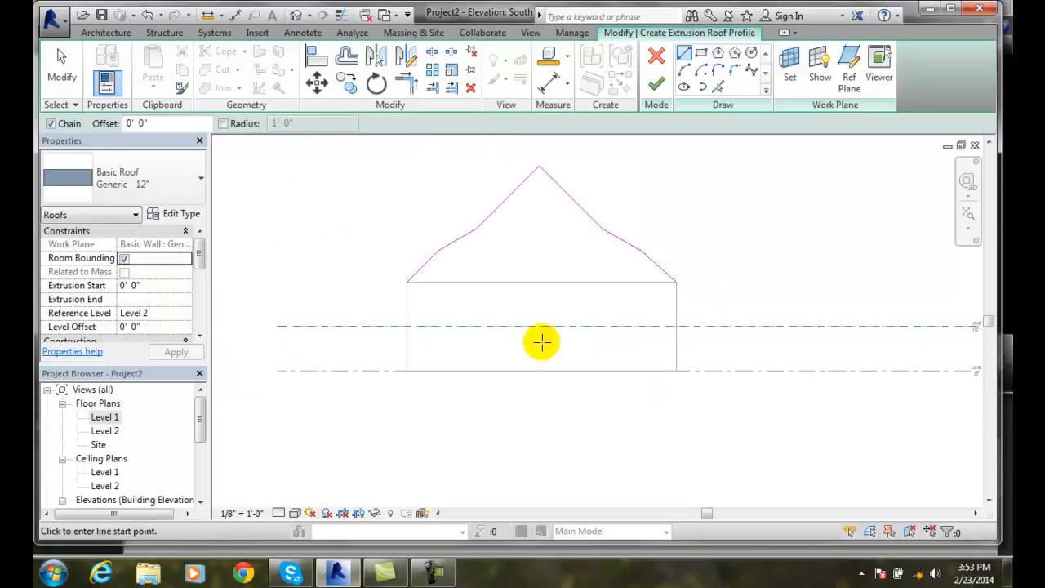
mouse_move(748, 243)
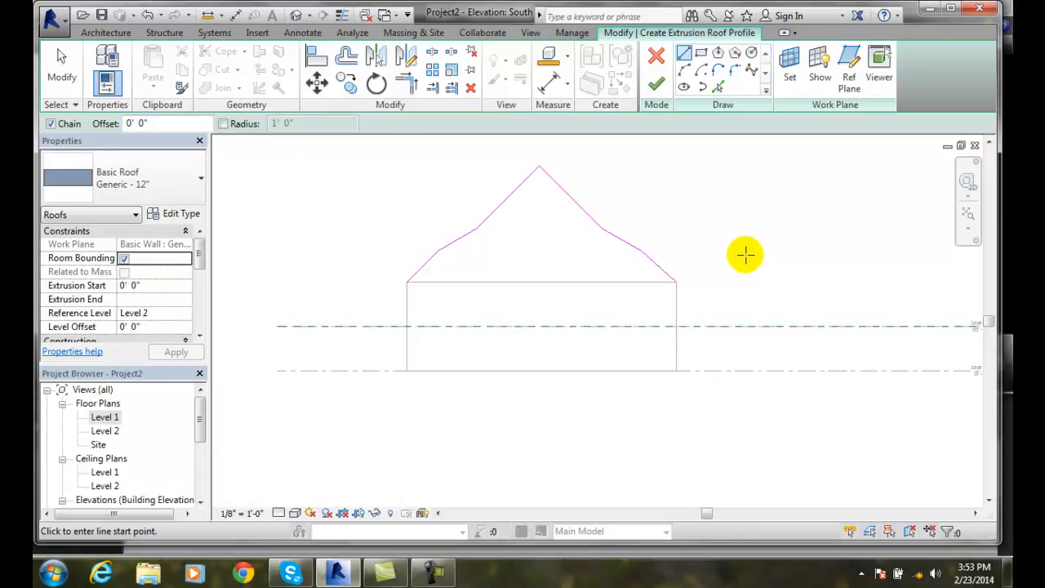
mouse_move(539, 168)
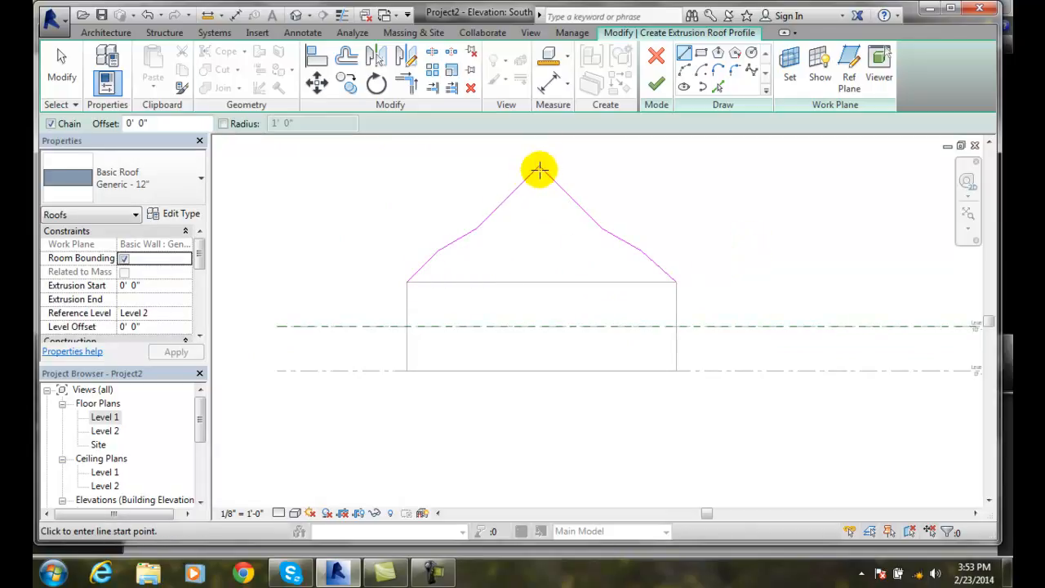
mouse_move(725, 260)
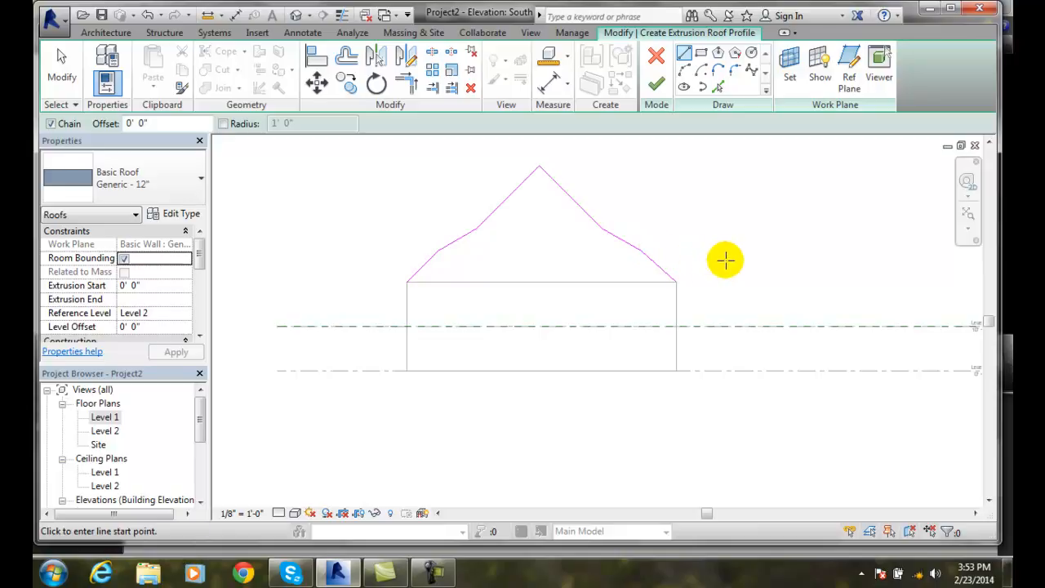
mouse_move(735, 258)
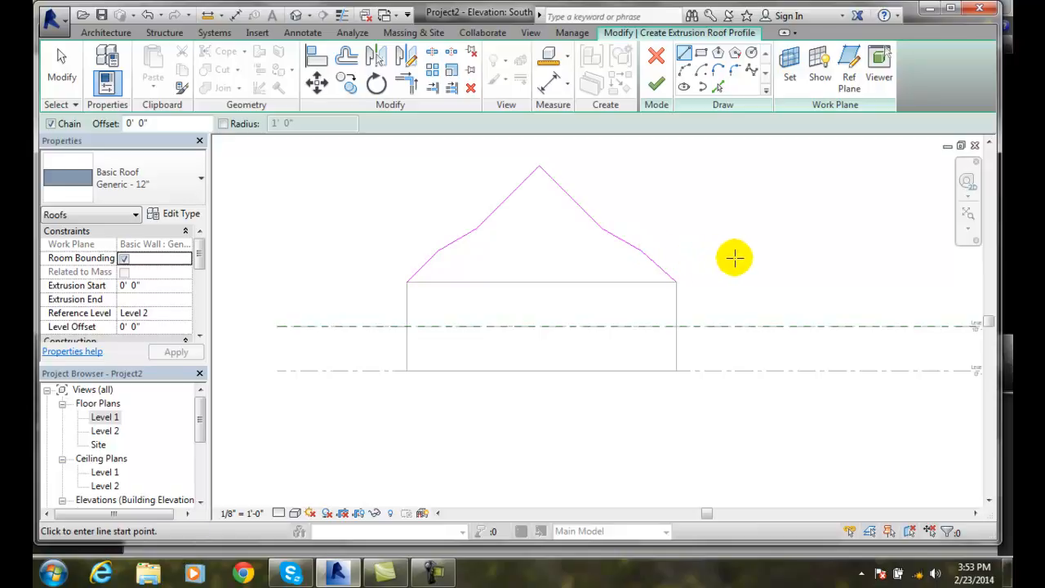
mouse_move(728, 260)
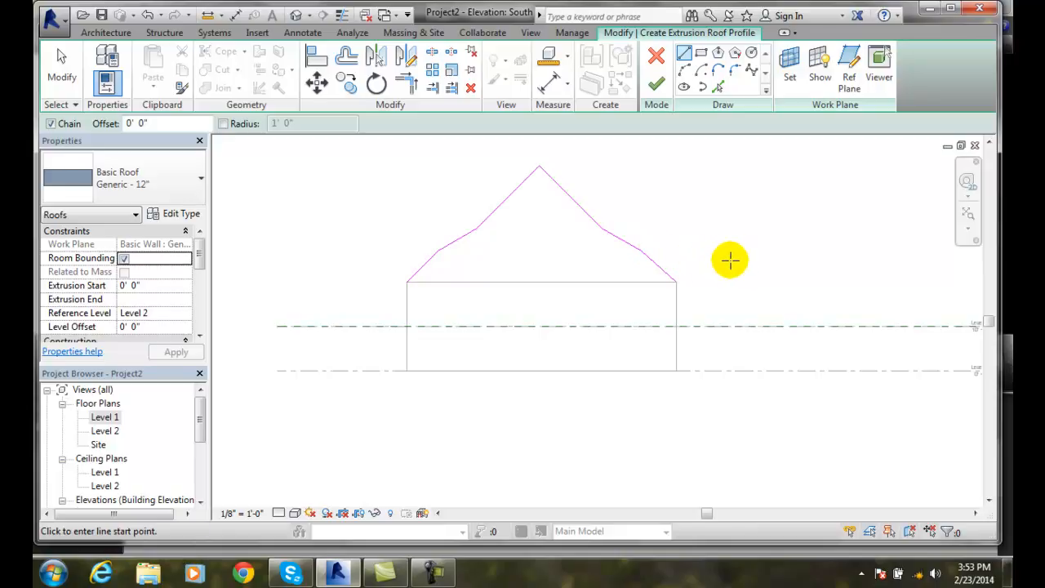
mouse_move(717, 255)
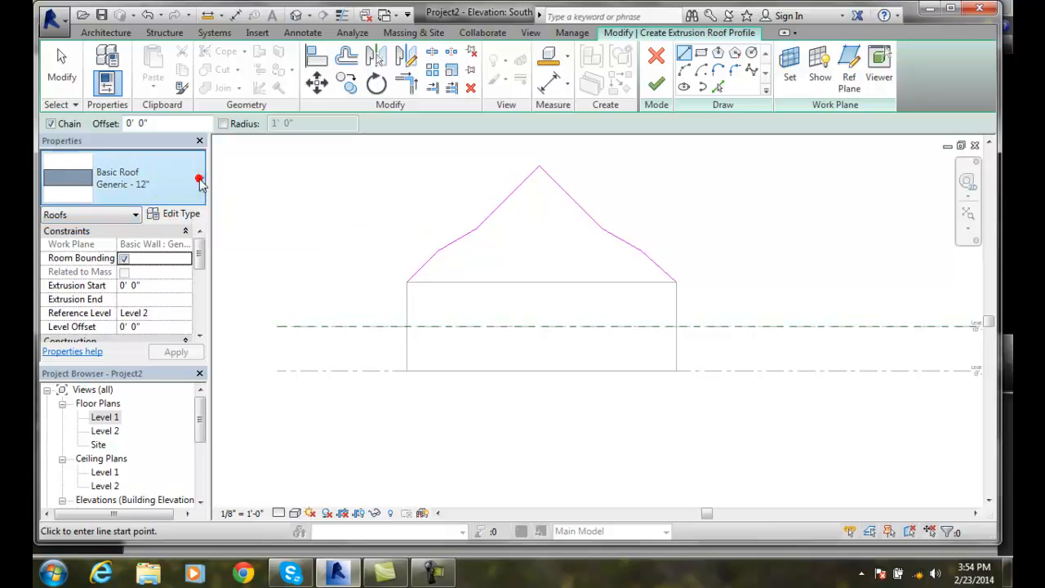
Step: Assign Basic Roof: Wood Rafter 8" - Asphalt Shingle - Insulated as the roof type
left_click(199, 176)
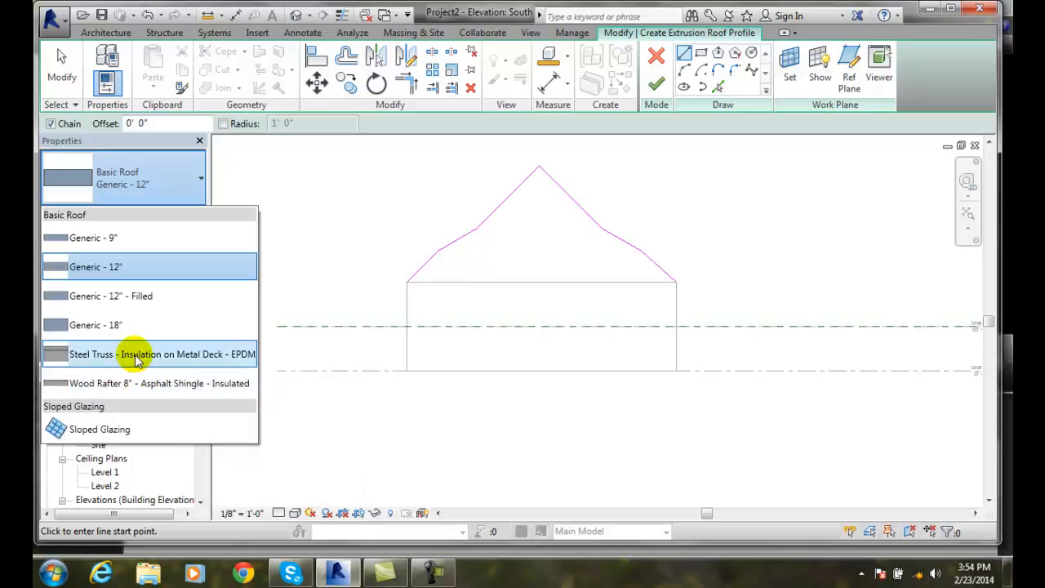
mouse_move(114, 383)
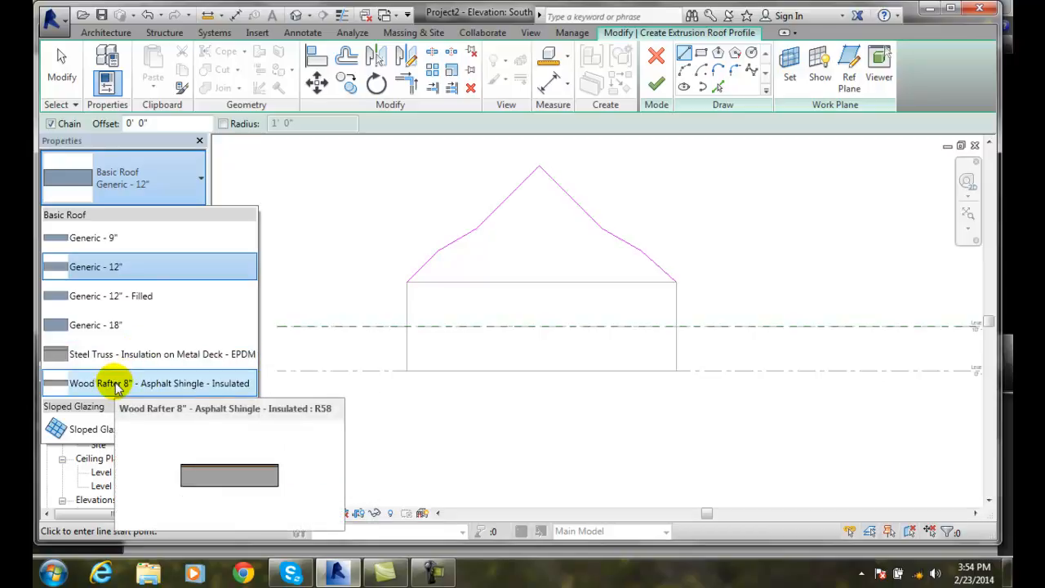
left_click(150, 382)
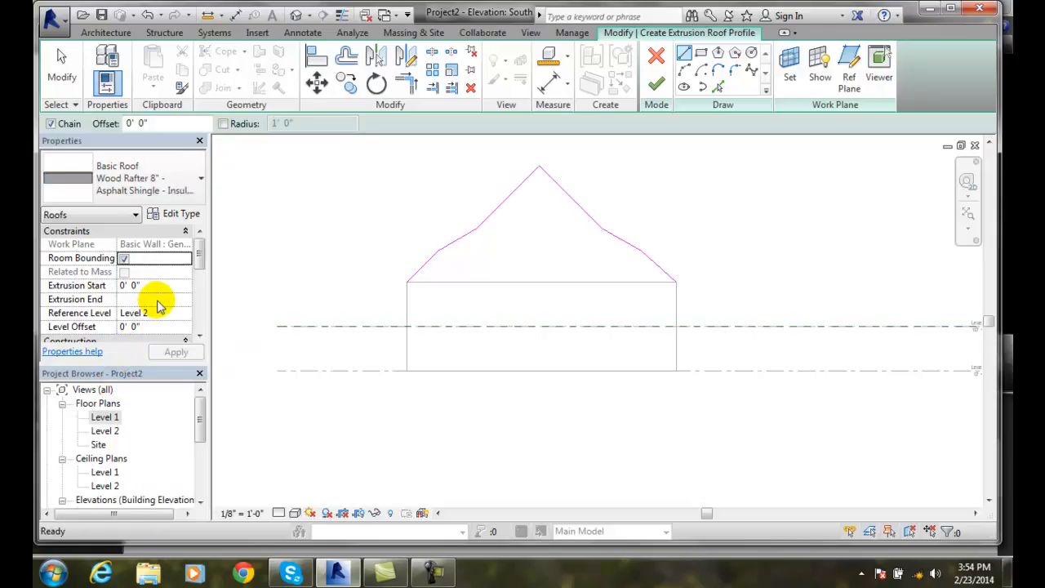
mouse_move(186, 128)
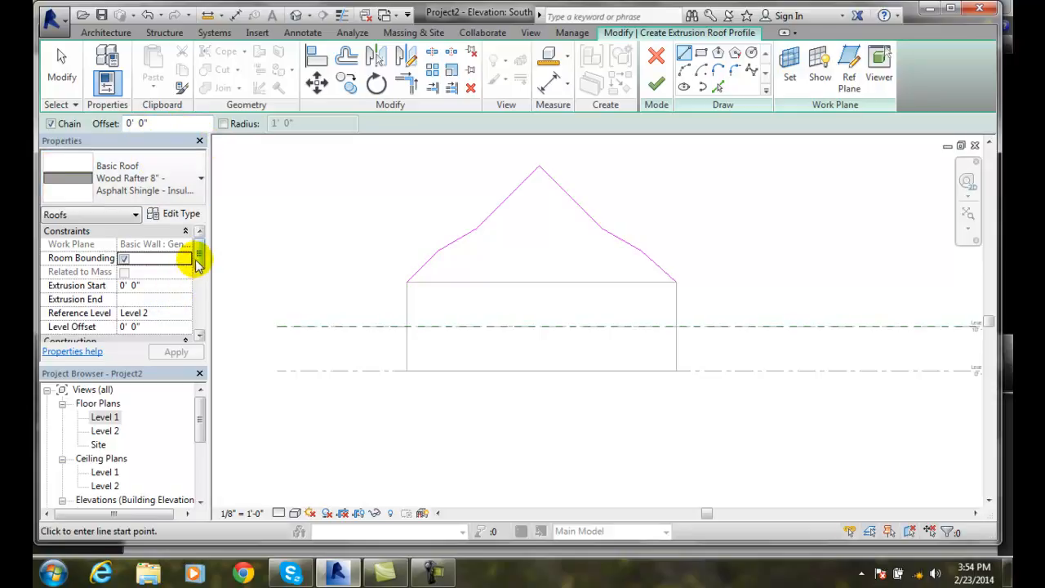
scroll("down", 3)
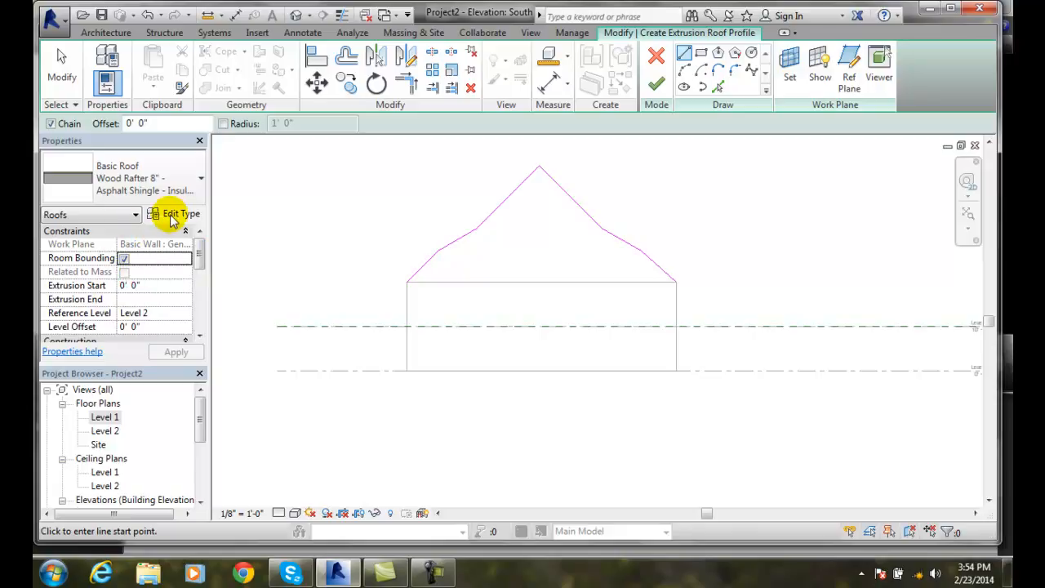
left_click(179, 214)
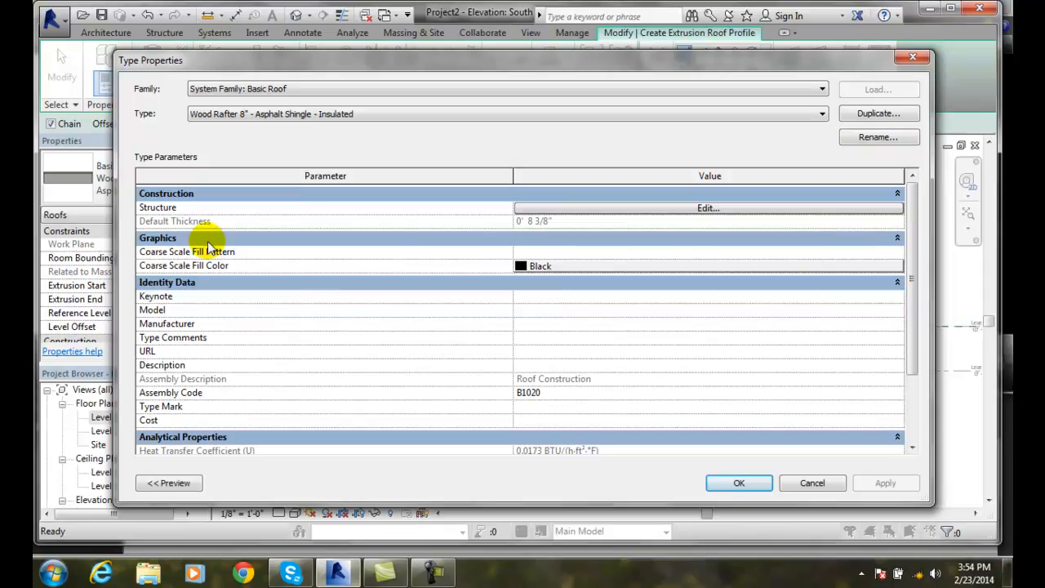
mouse_move(812, 483)
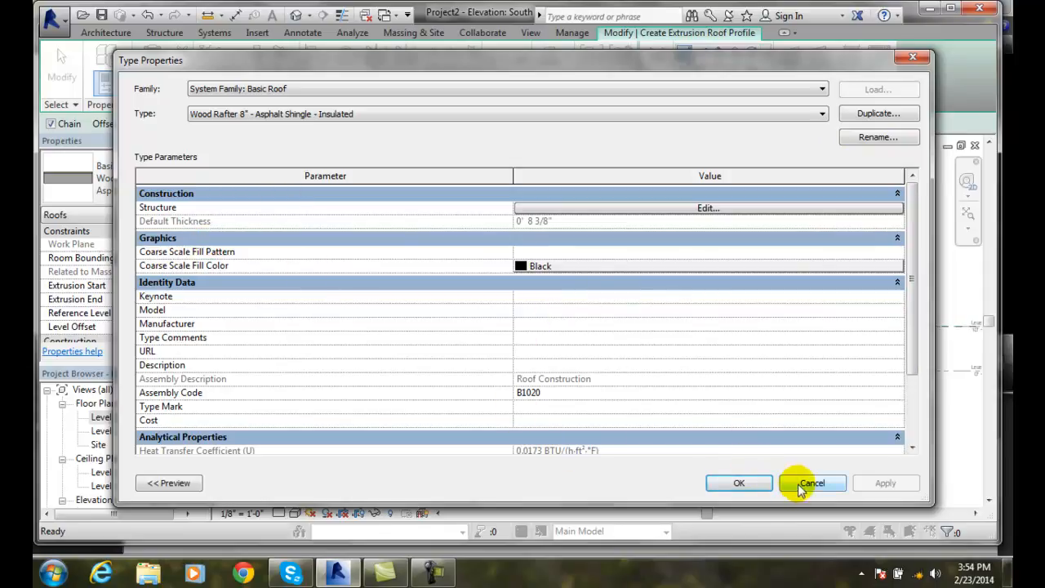
left_click(813, 484)
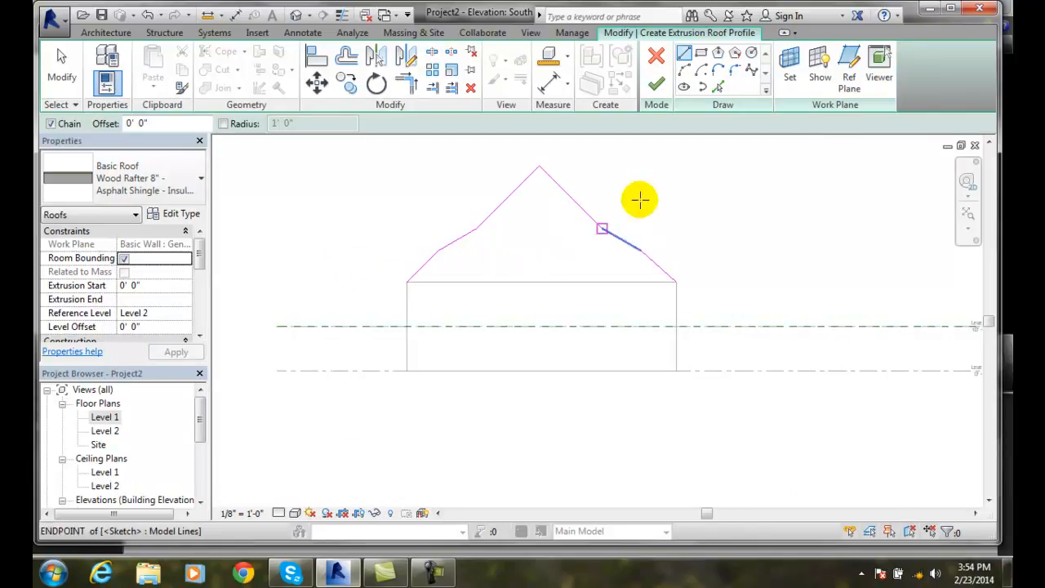
mouse_move(660, 85)
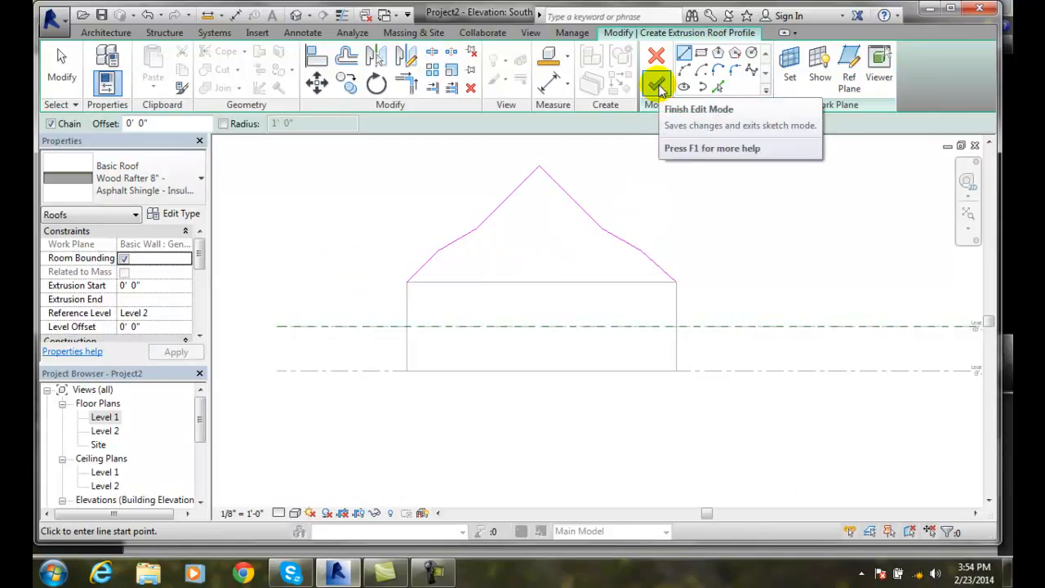
Step: Finish Edit Mode to generate the extruded gable roof over the walls
left_click(657, 83)
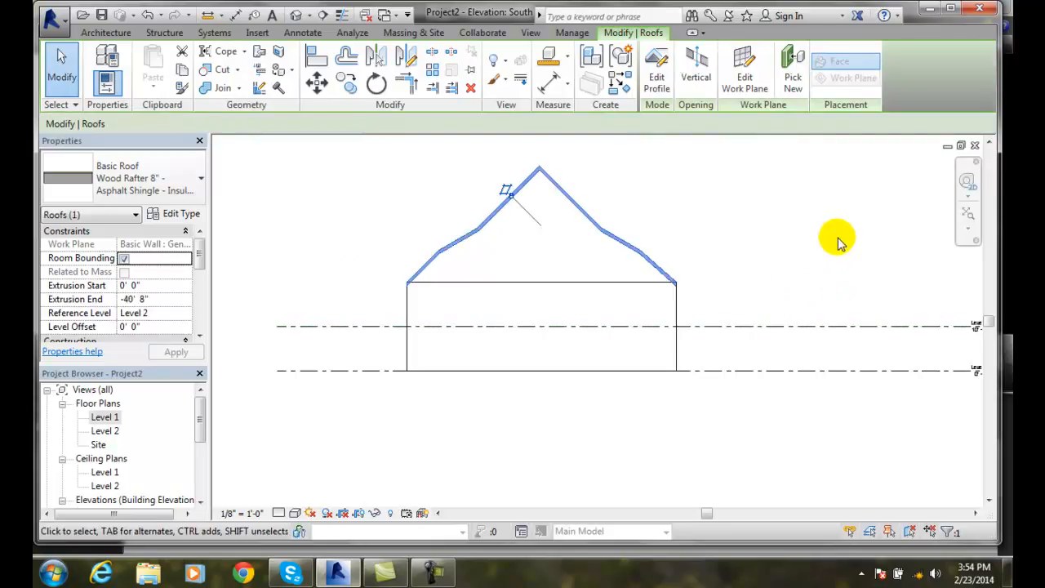
mouse_move(524, 276)
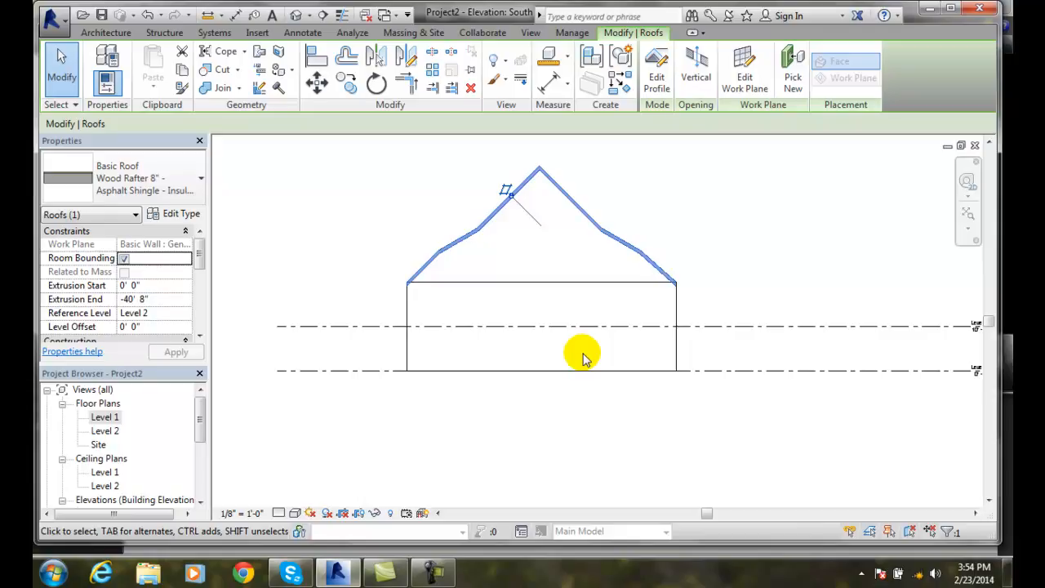
mouse_move(336, 419)
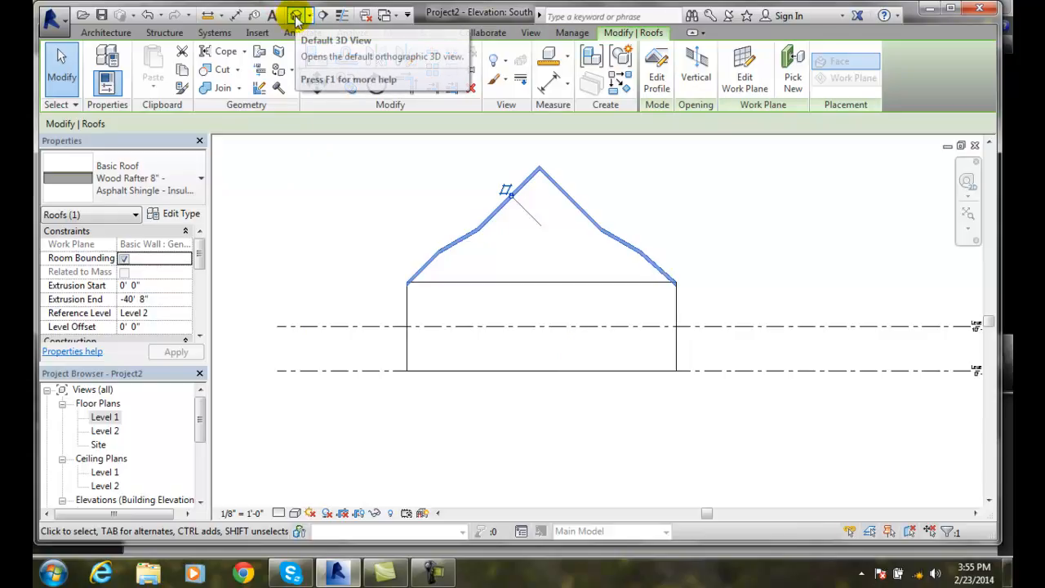
Step: Switch to the default 3D view and display the roofed building with Shaded visual style
left_click(291, 15)
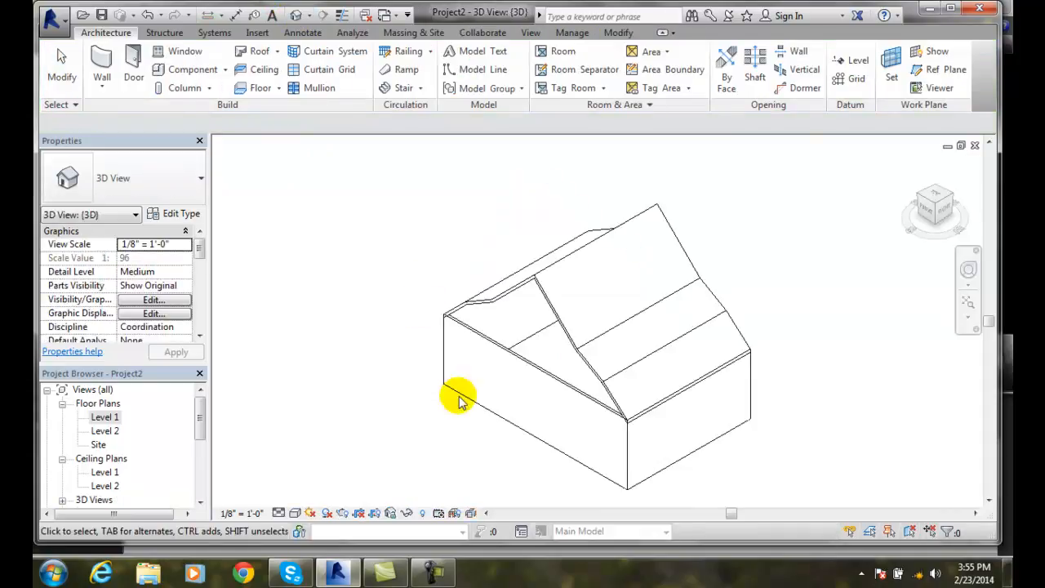
left_click(594, 235)
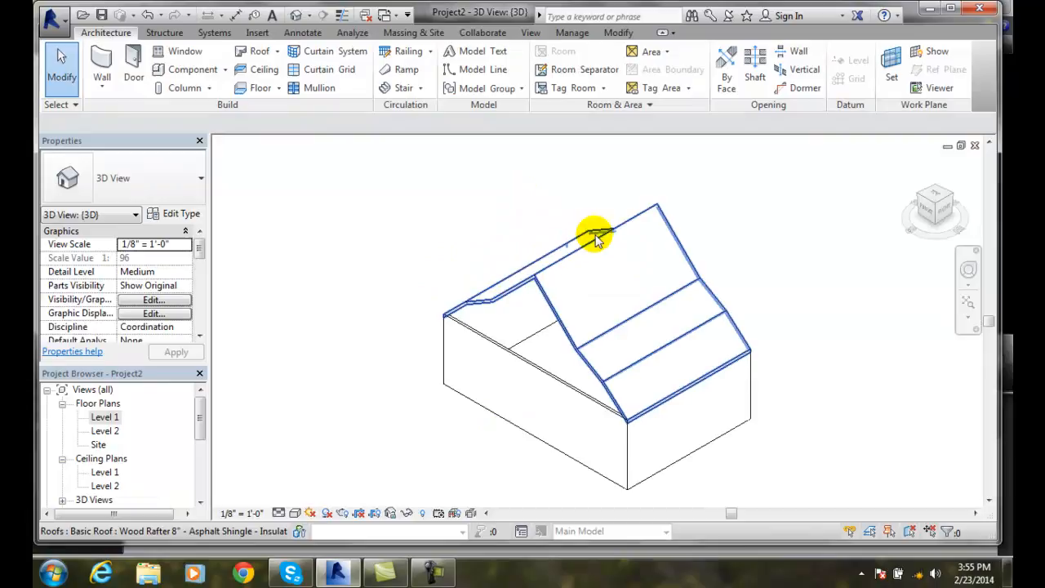
mouse_move(465, 302)
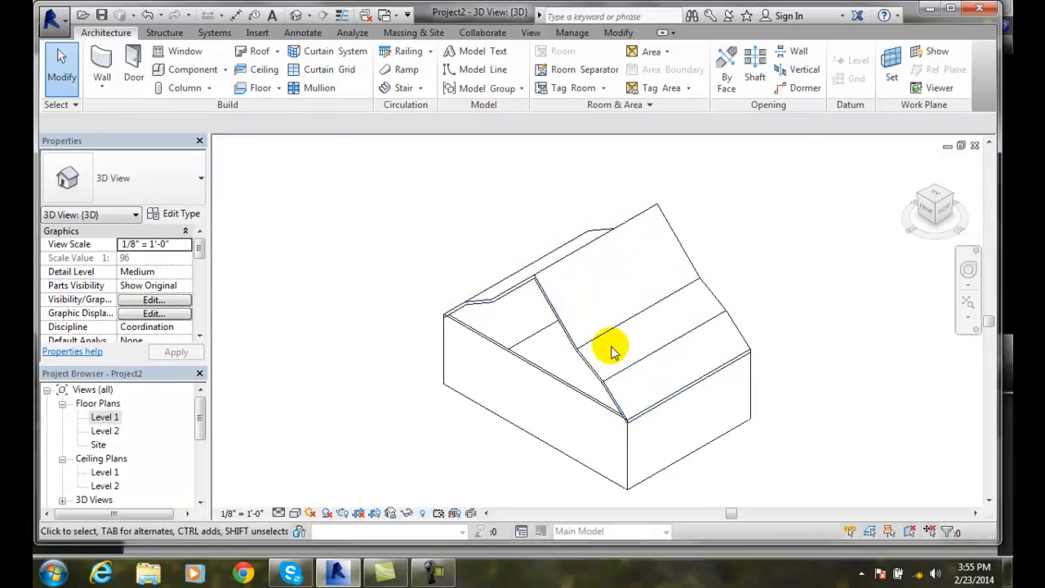
left_click(301, 513)
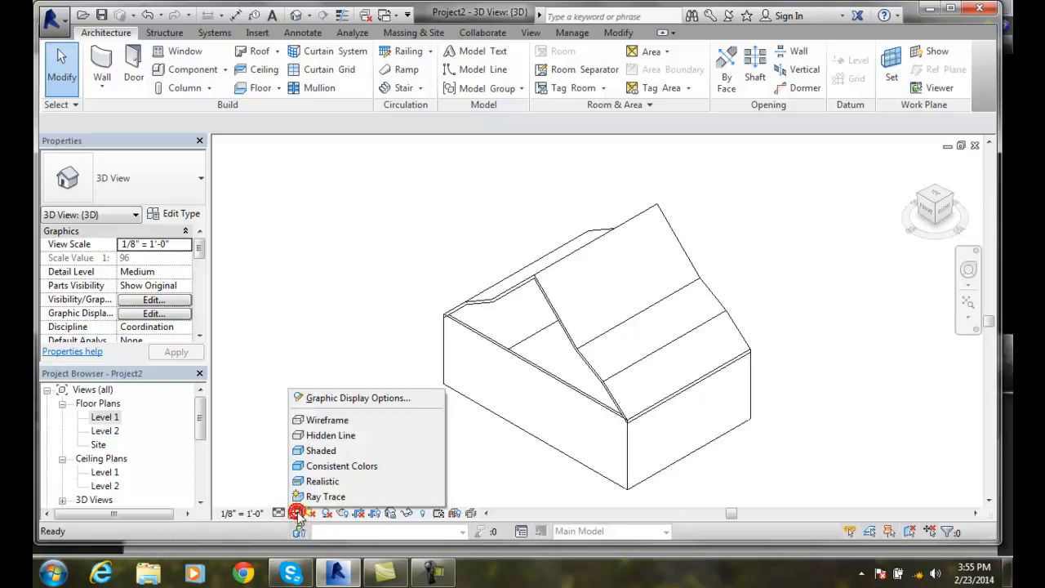
left_click(324, 451)
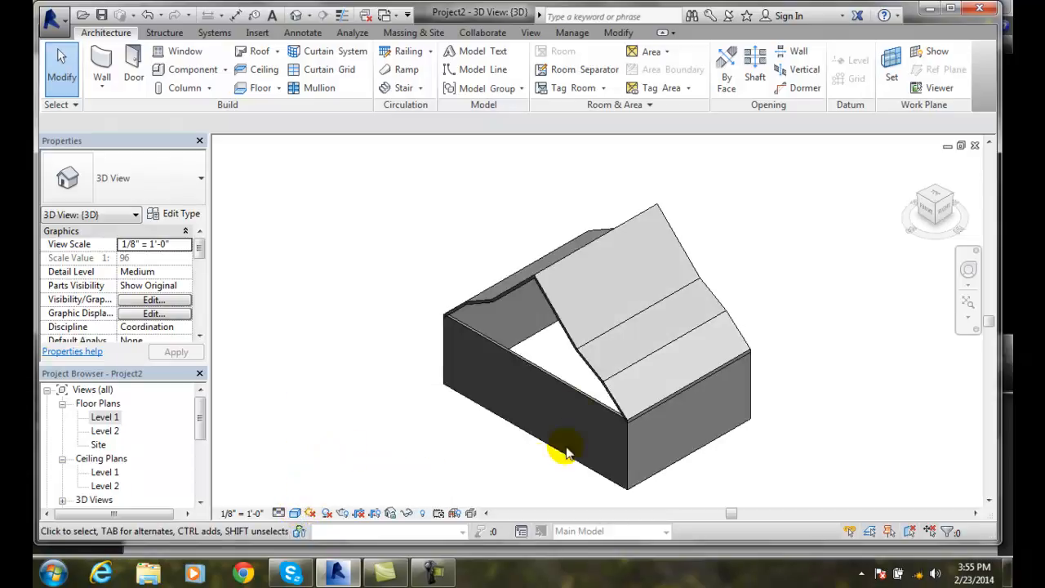
mouse_move(692, 472)
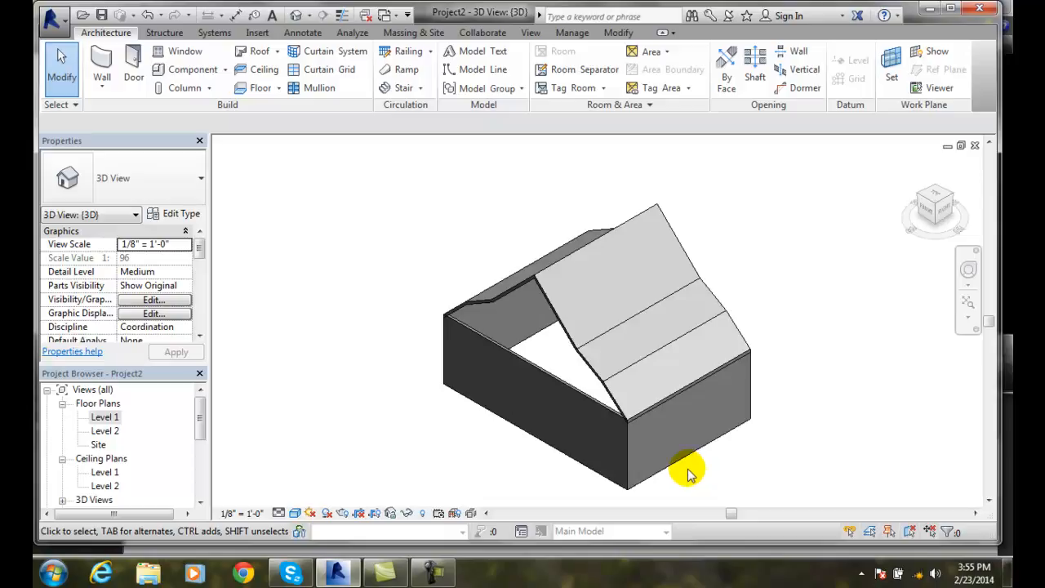
mouse_move(696, 471)
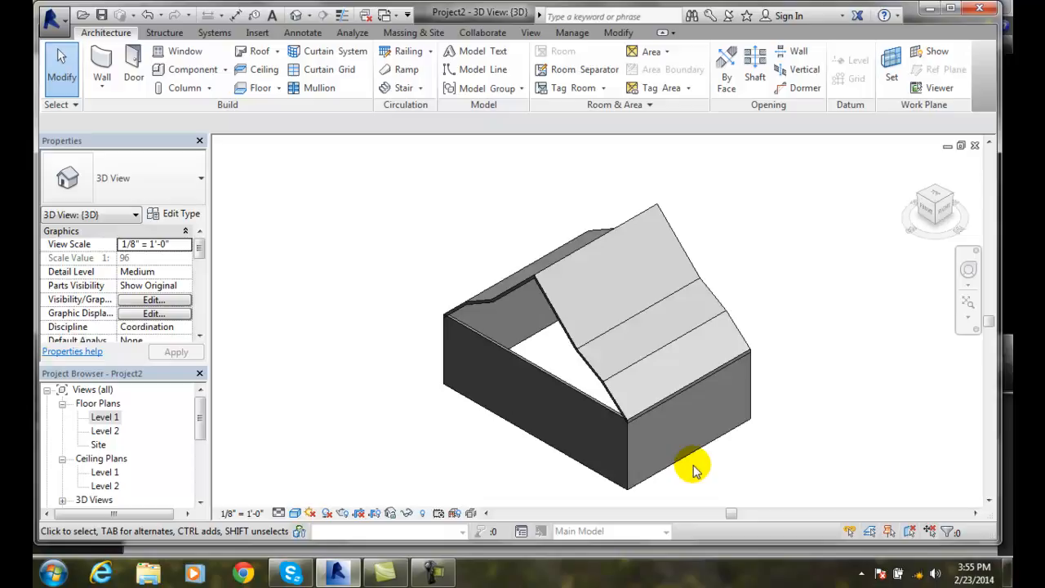